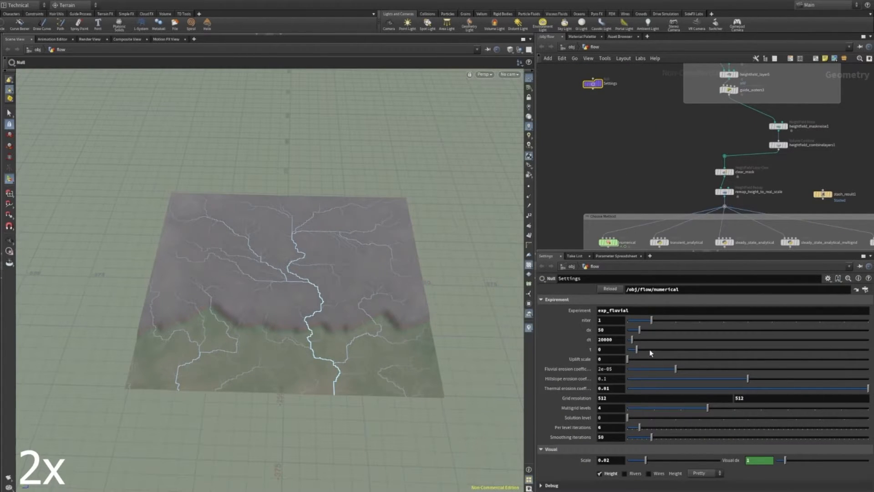
# Advance erosion time t to about 631068 and orbit to a lower view of the carved terrain
pyautogui.moveTo(631, 349); pyautogui.dragTo(658, 349)
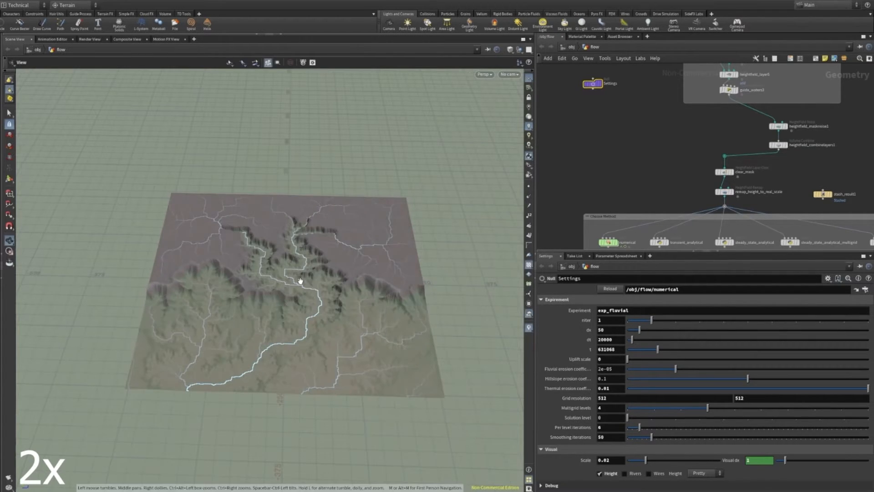
pyautogui.moveTo(628, 358); pyautogui.dragTo(645, 358)
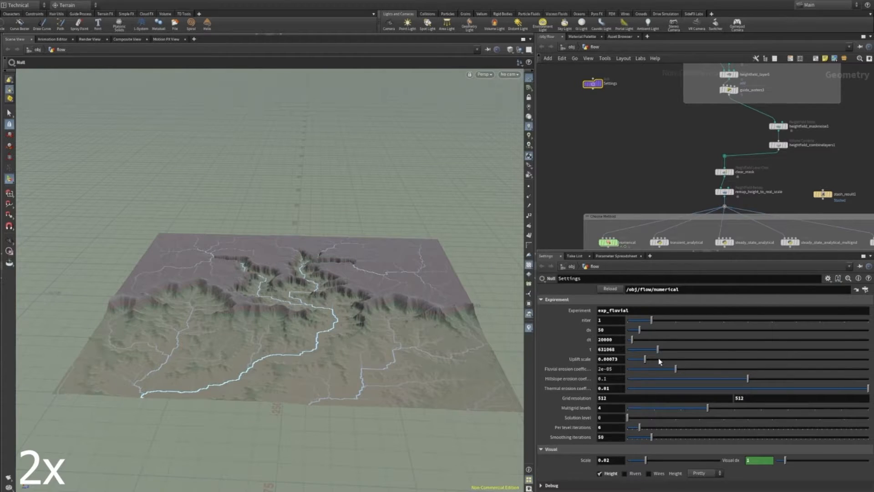
# Push the t slider to about 4.04e+06 so eroded mountain ranges emerge
pyautogui.moveTo(646, 349); pyautogui.dragTo(836, 349)
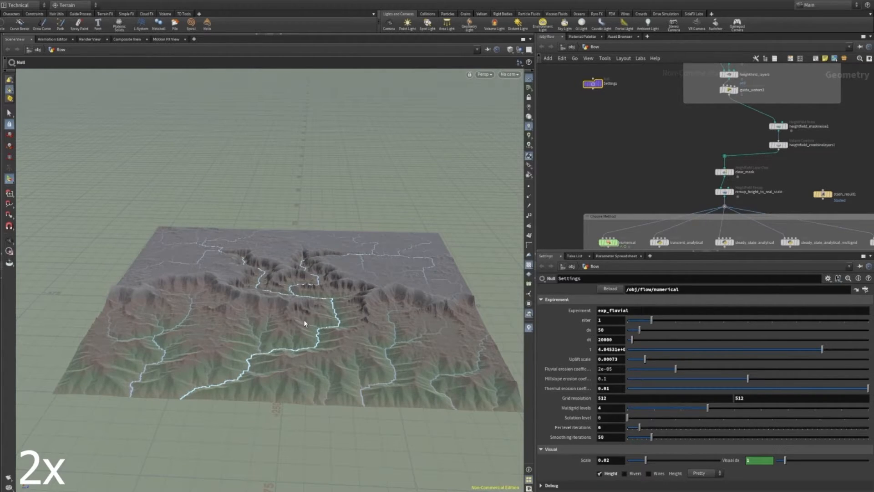